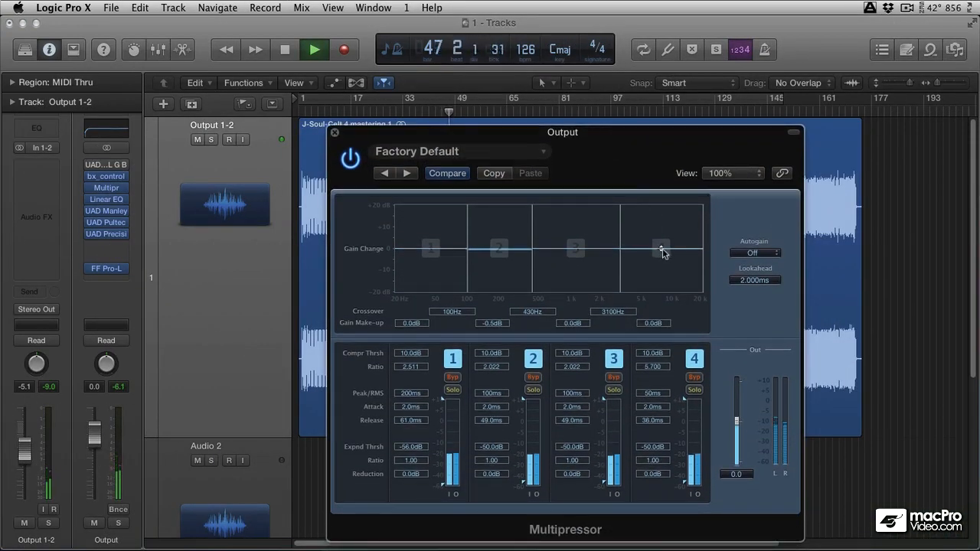
Step: Boost Multipressor band 4 to 8.5 dB and move its crossover to 5900 Hz, soloing to listen
left_click_drag(662, 249, 661, 240)
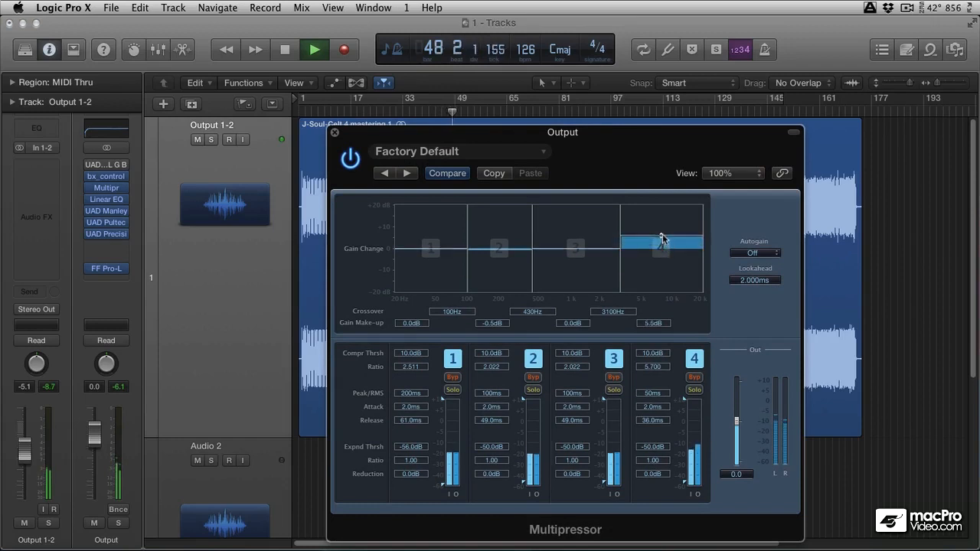
left_click_drag(662, 242, 661, 230)
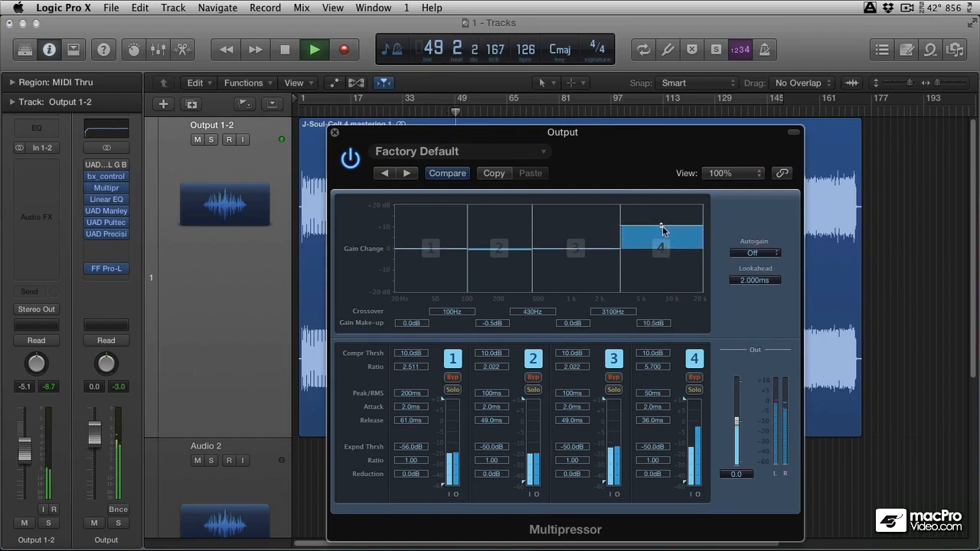
left_click(694, 389)
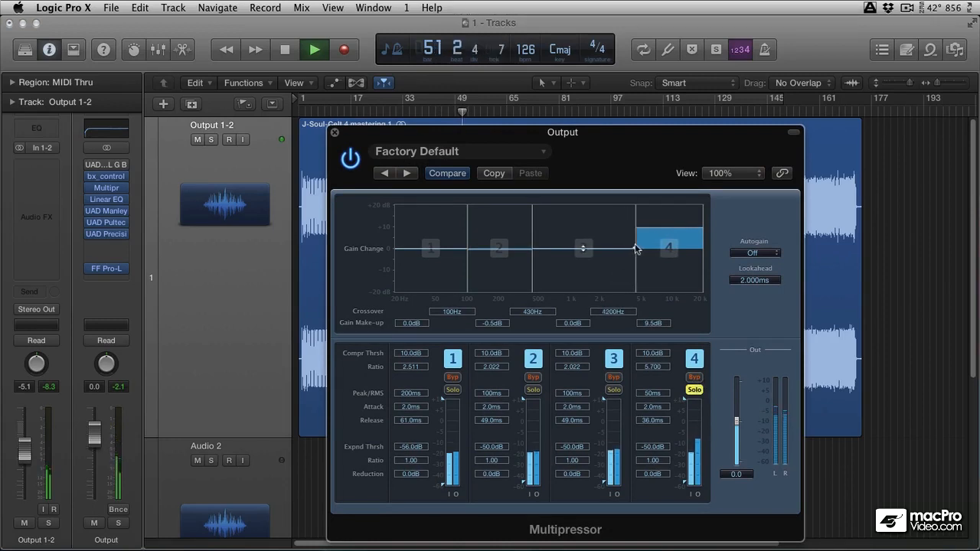
left_click_drag(635, 248, 643, 248)
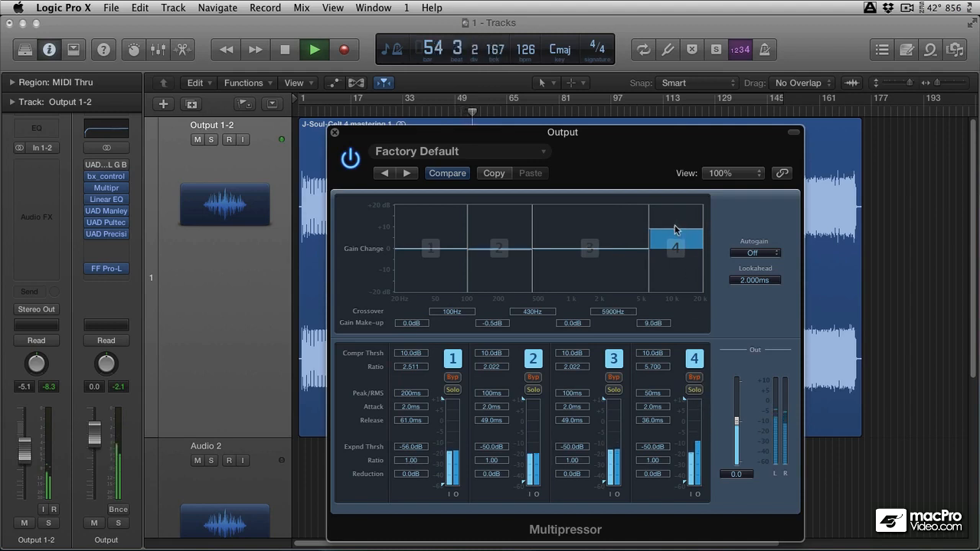
left_click_drag(675, 229, 675, 222)
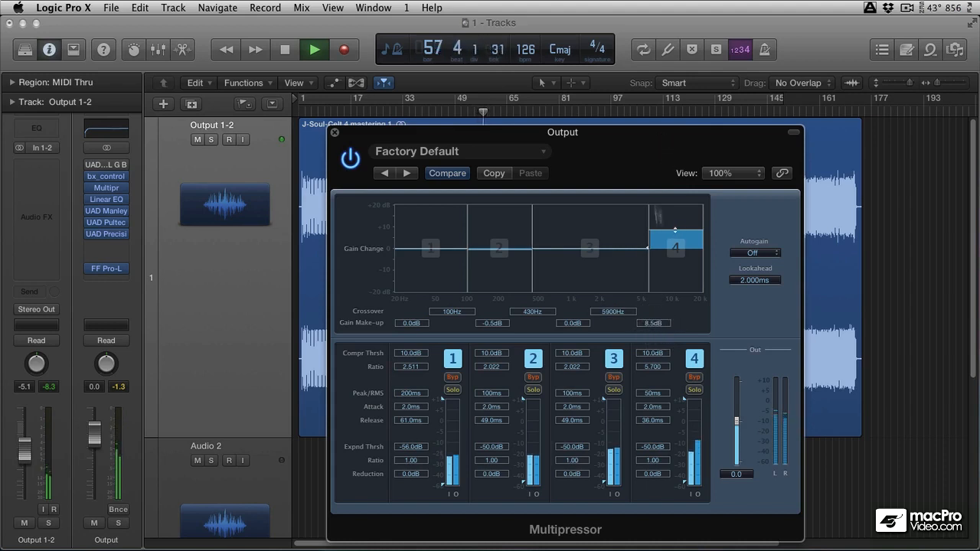
left_click(693, 389)
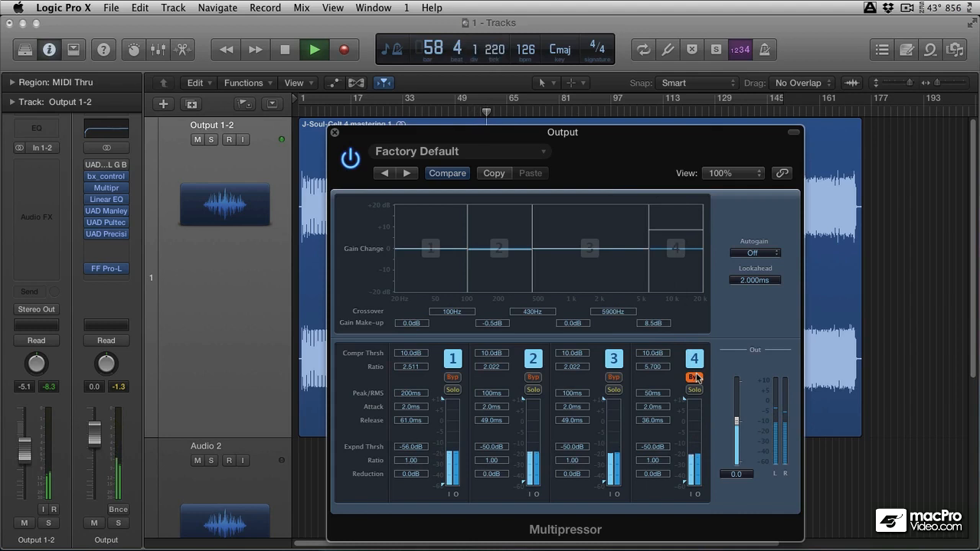
left_click(694, 376)
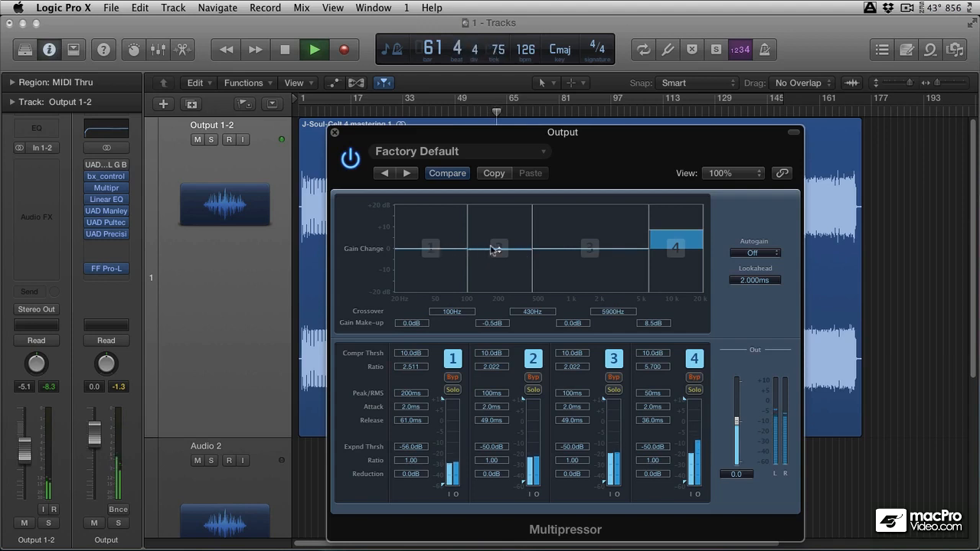
Step: Raise band 2's make-up gain in the Multipressor to about 3 dB
left_click_drag(499, 252, 499, 243)
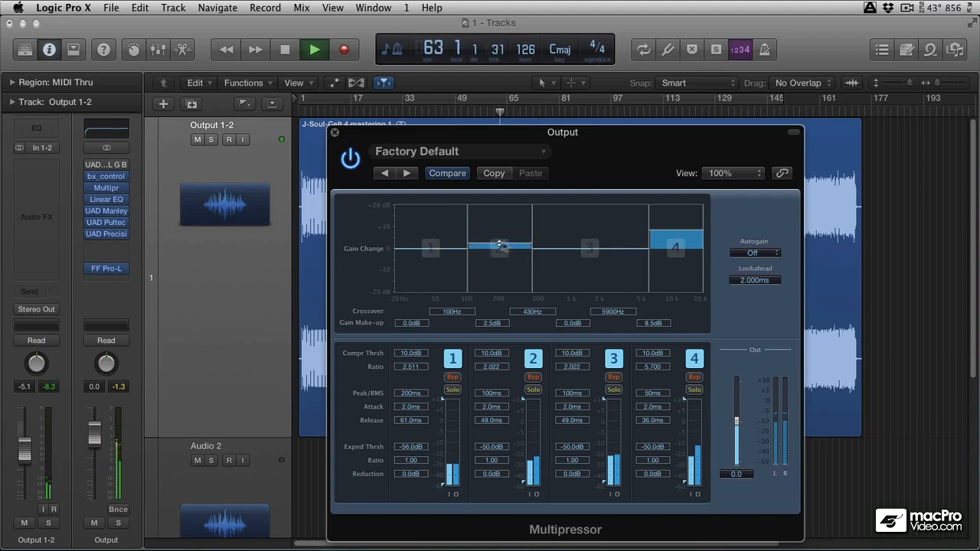
left_click_drag(589, 247, 590, 255)
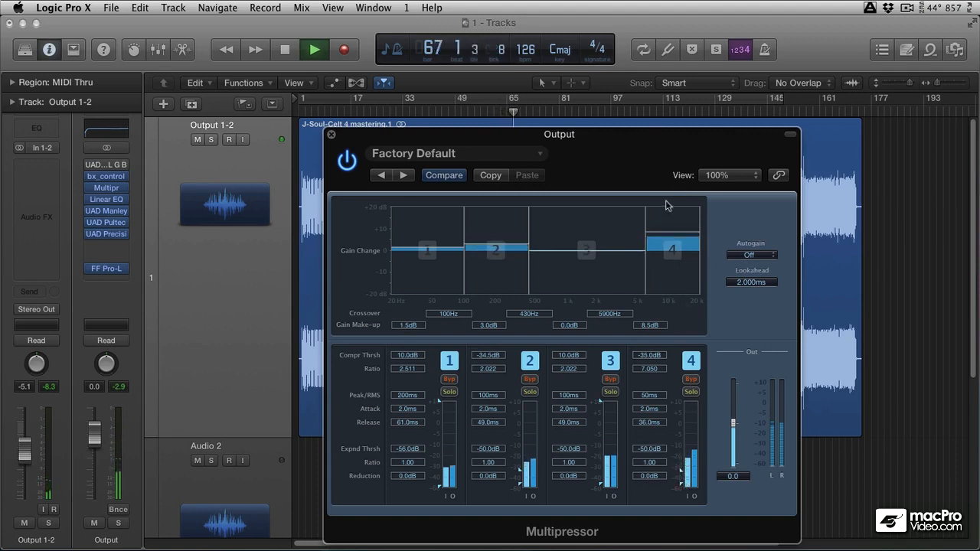
Step: Bring band 4's make-up gain down gradually from 8.5 dB through 5 dB to 3.5 dB
left_click_drag(671, 244, 674, 235)
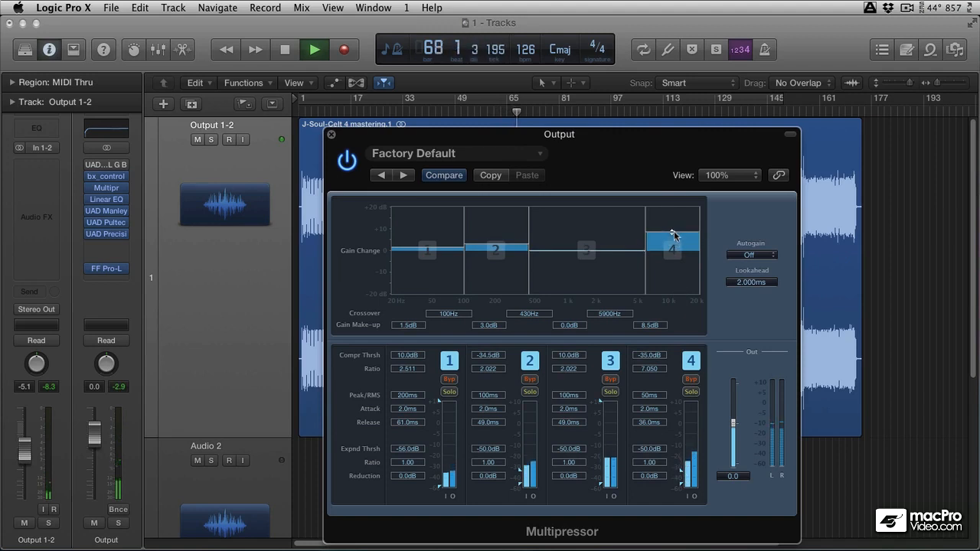
left_click_drag(672, 237, 672, 243)
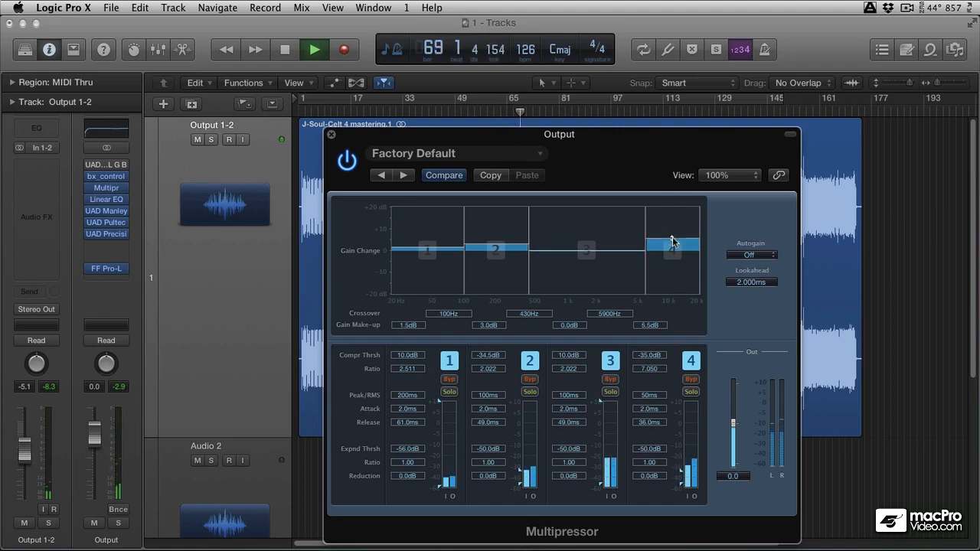
left_click_drag(672, 244, 672, 249)
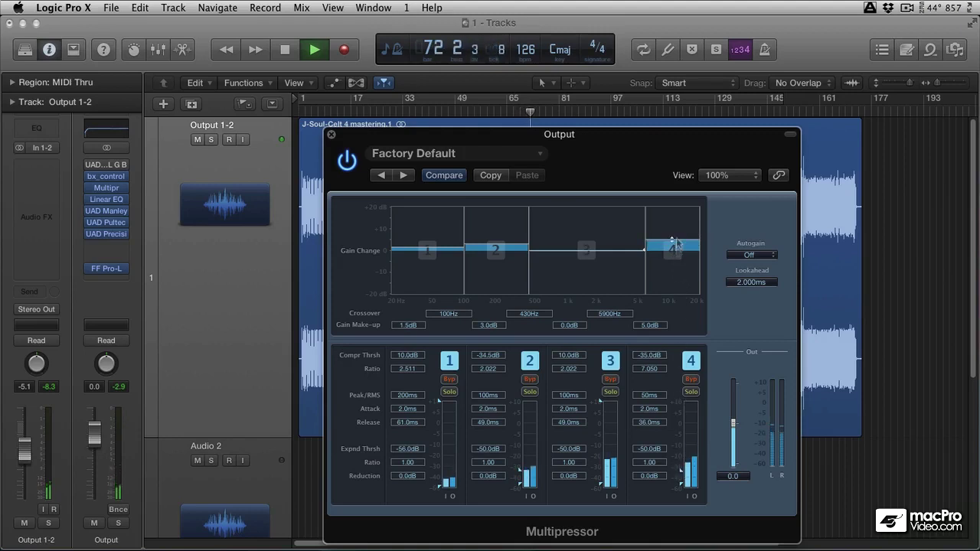
left_click_drag(673, 241, 672, 251)
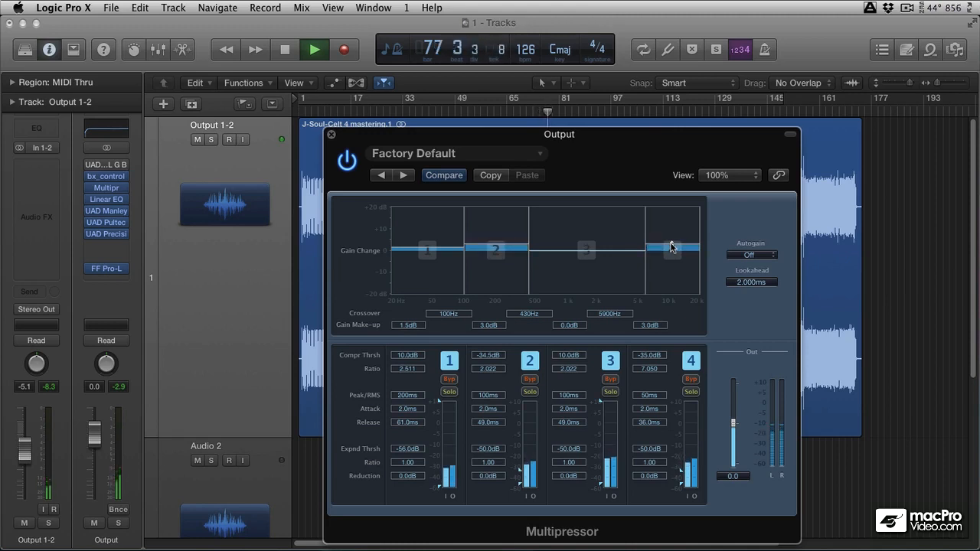
left_click_drag(671, 247, 672, 240)
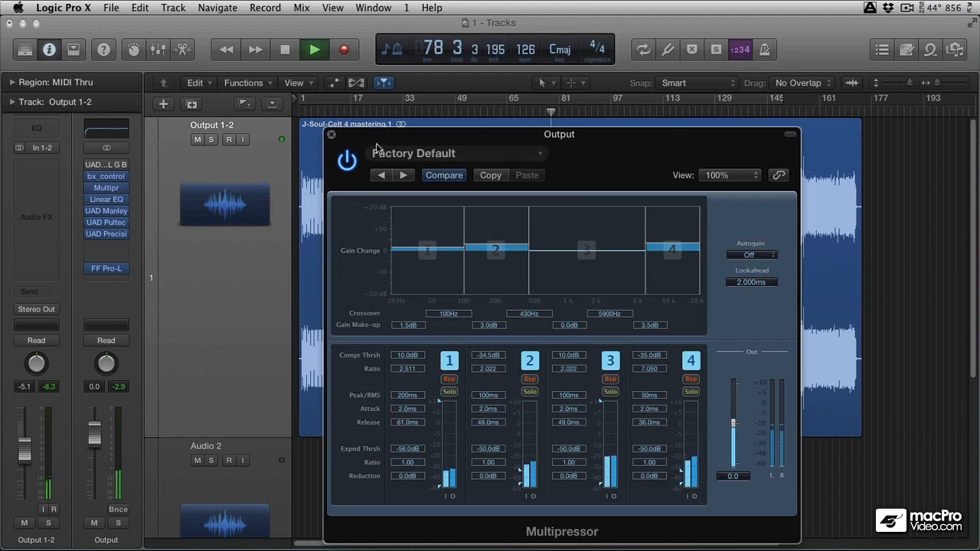
left_click(347, 162)
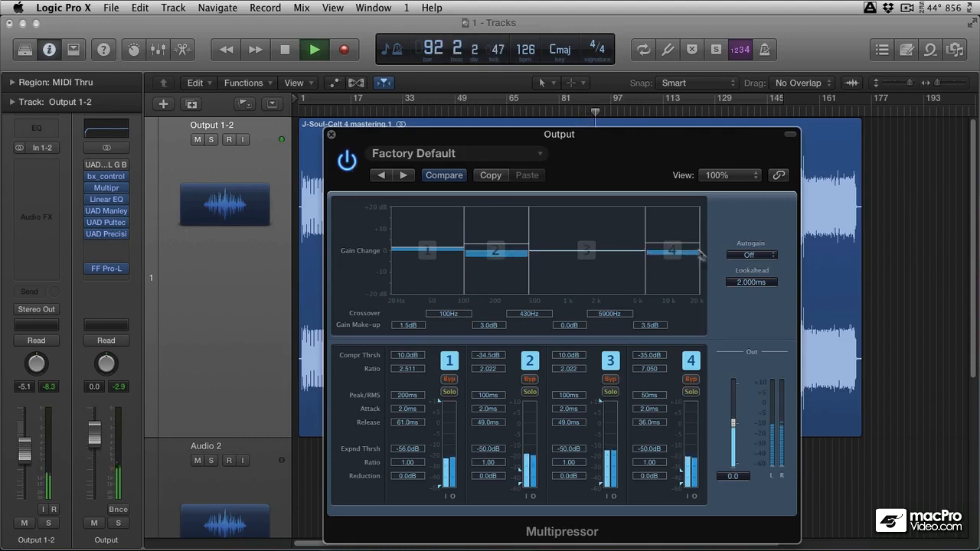
Step: Raise band 2's make-up gain to 4.5 dB and switch the Multipressor back on
left_click_drag(494, 246, 498, 254)
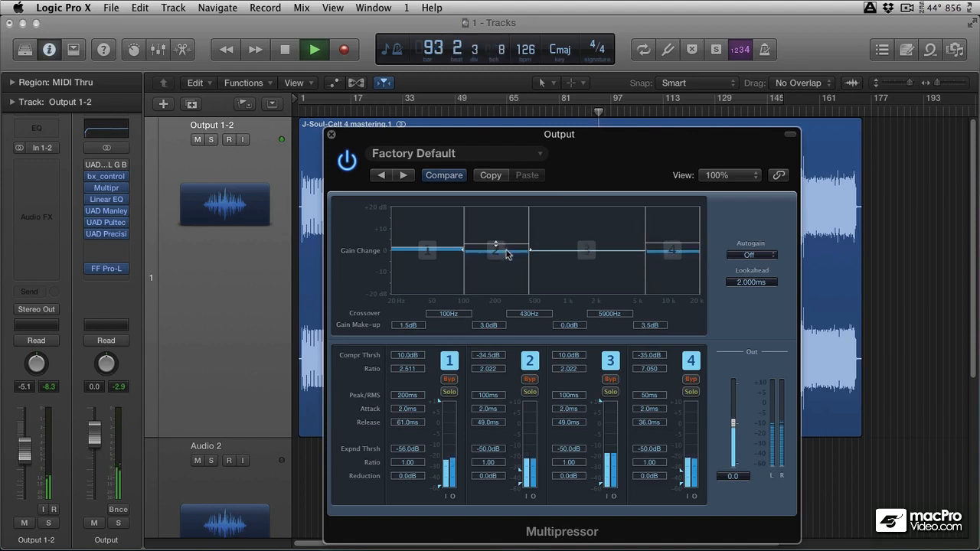
left_click_drag(496, 250, 496, 250)
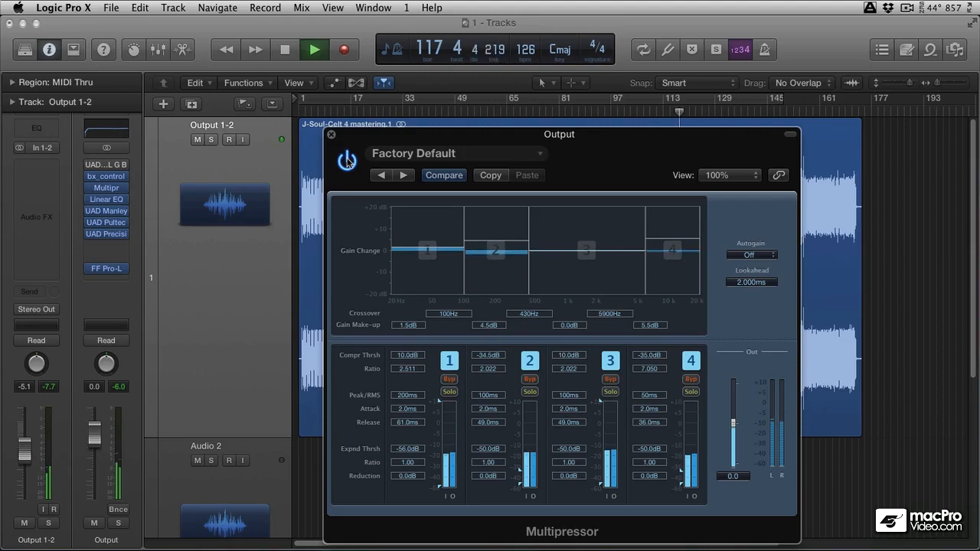
left_click(314, 49)
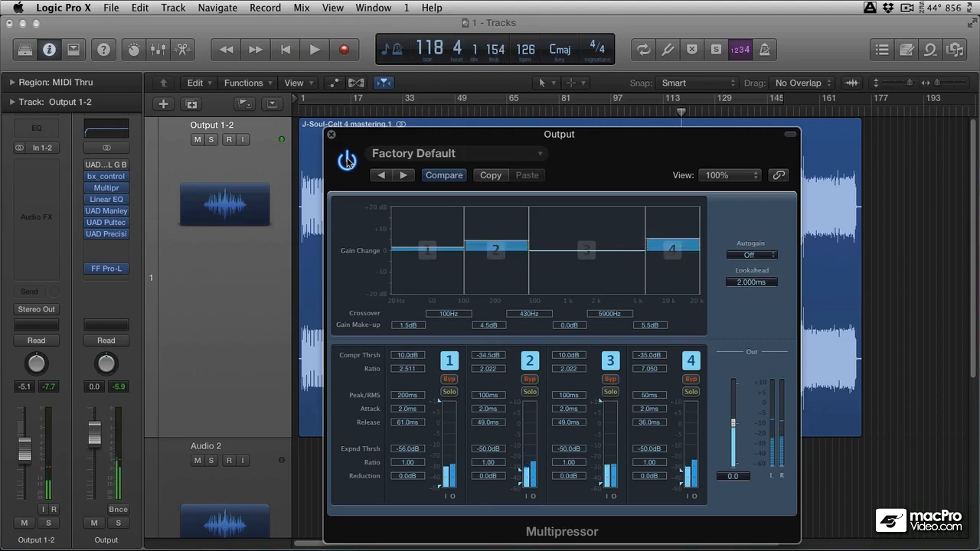